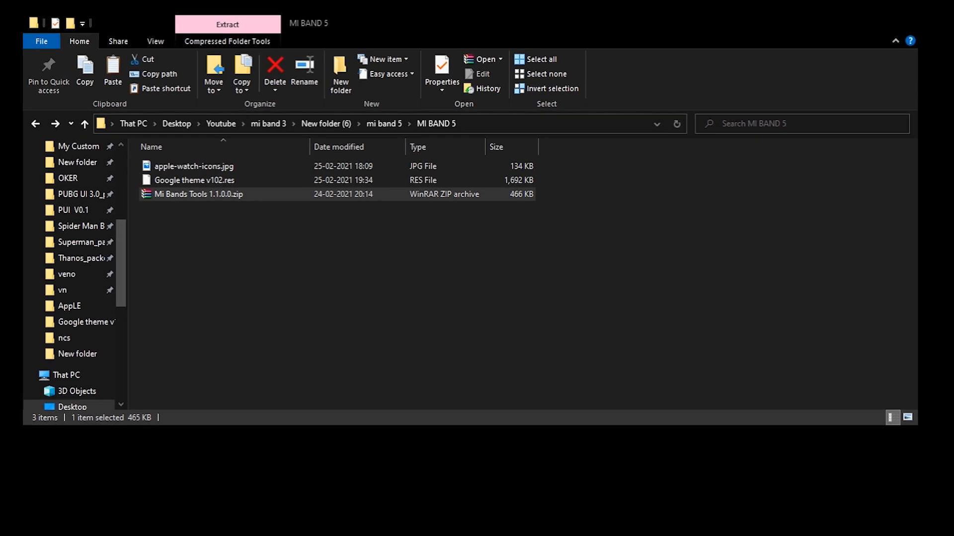
Extract Mi Bands Tools.exe and README.txt from the zip into the MI BAND 5 folder, then close WinRAR.
double_click(201, 194)
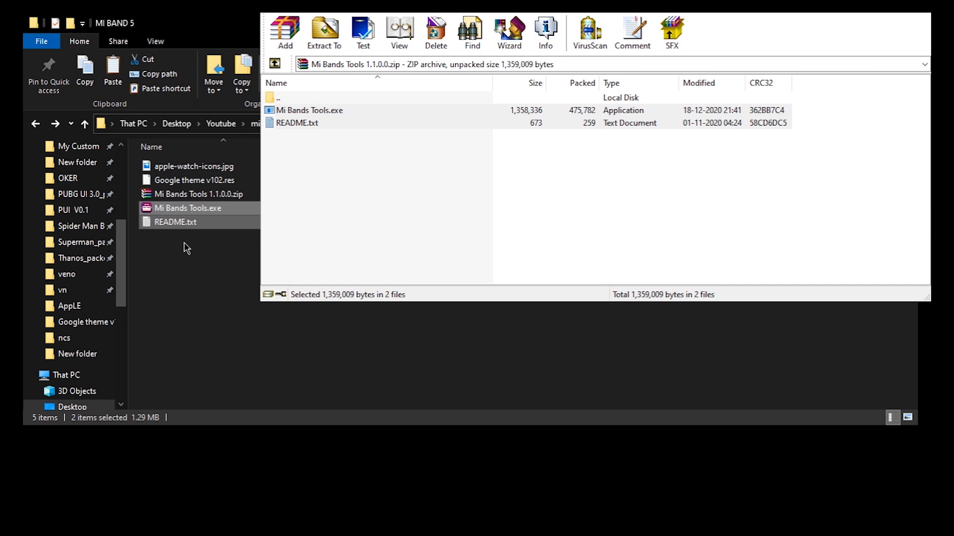
click(195, 180)
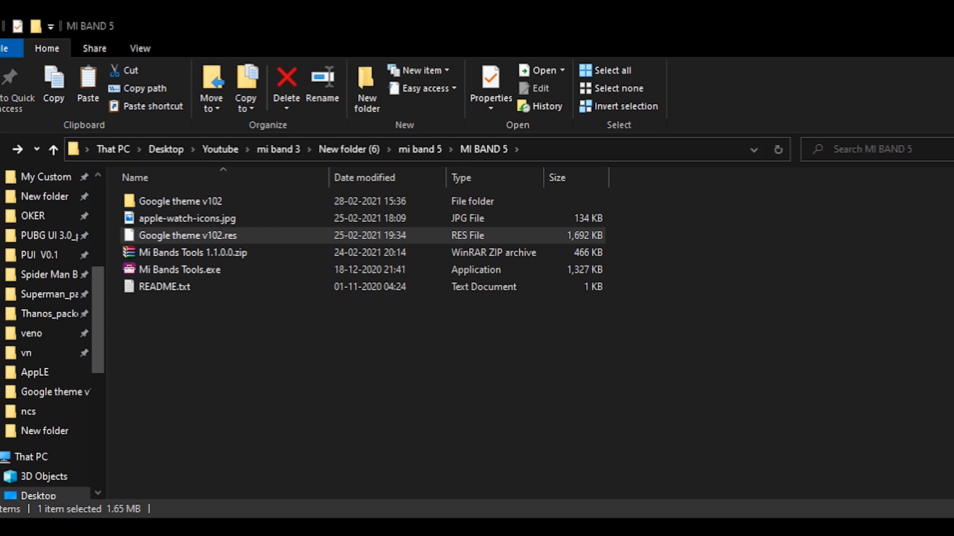
Browse the PNG icon thumbnails inside the Google theme v102 folder.
double_click(179, 200)
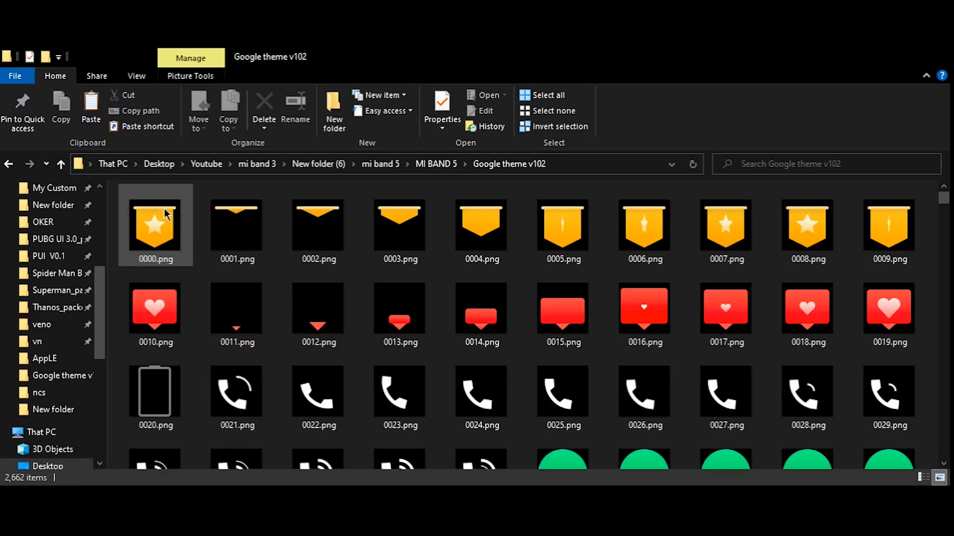
scroll(down, 3)
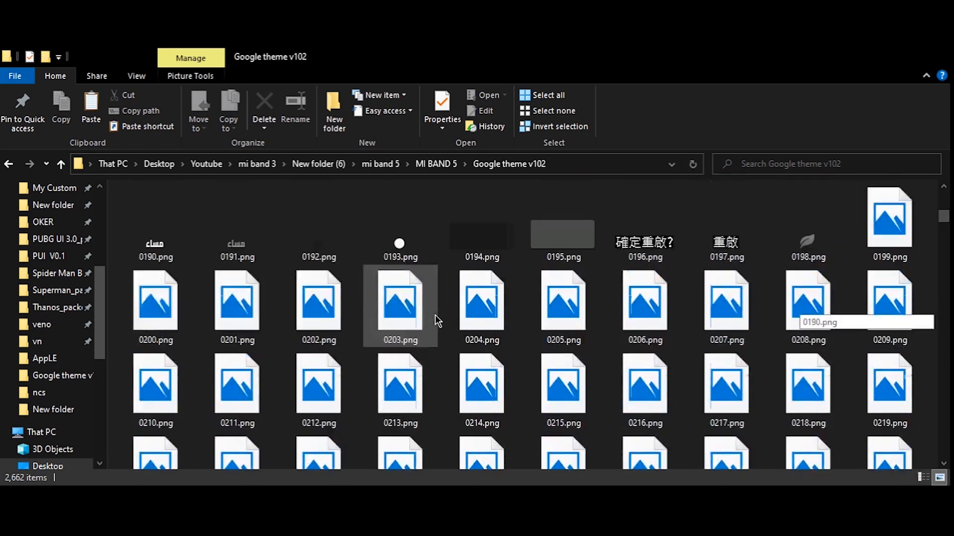
scroll(down, 3)
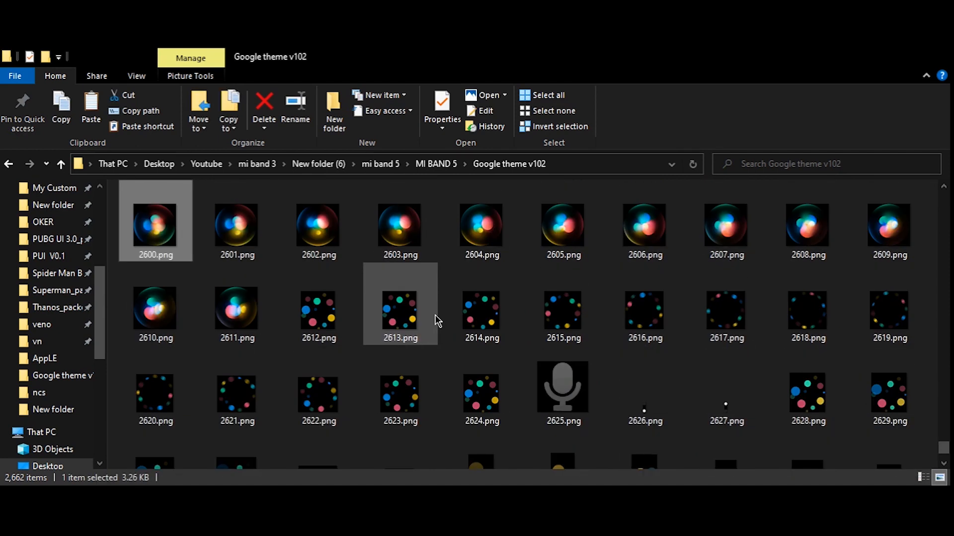
scroll(down, 3)
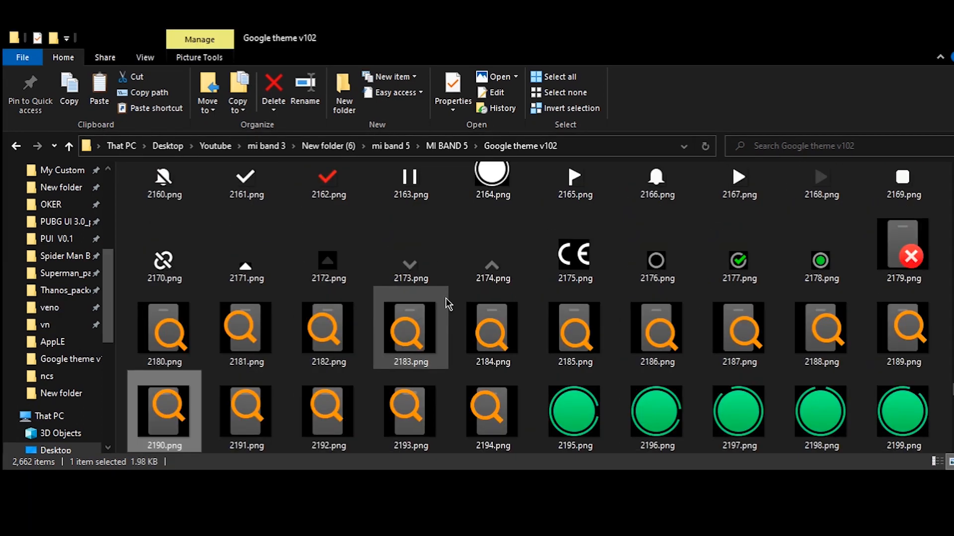
scroll(up, 3)
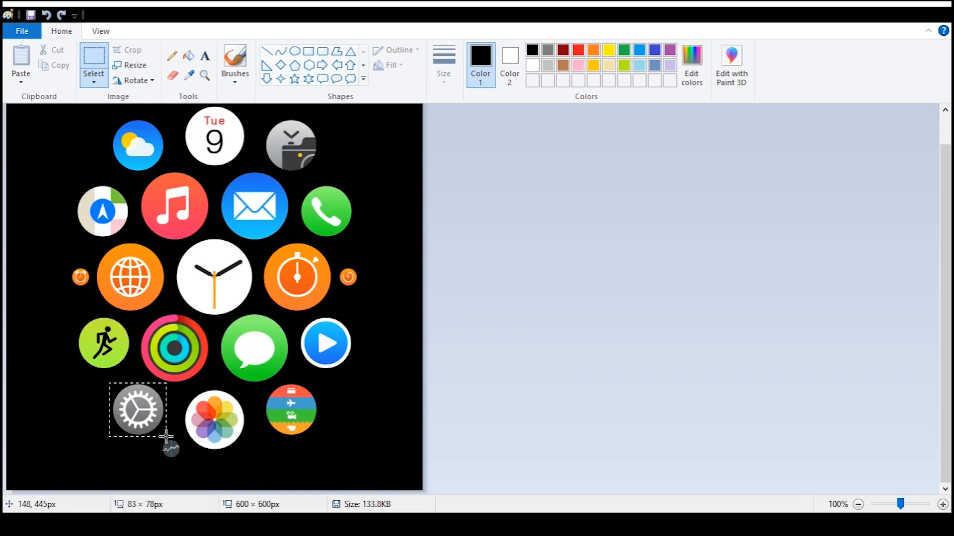
Crop apple-watch-icons.jpg down to the selected grey settings gear icon.
click(134, 51)
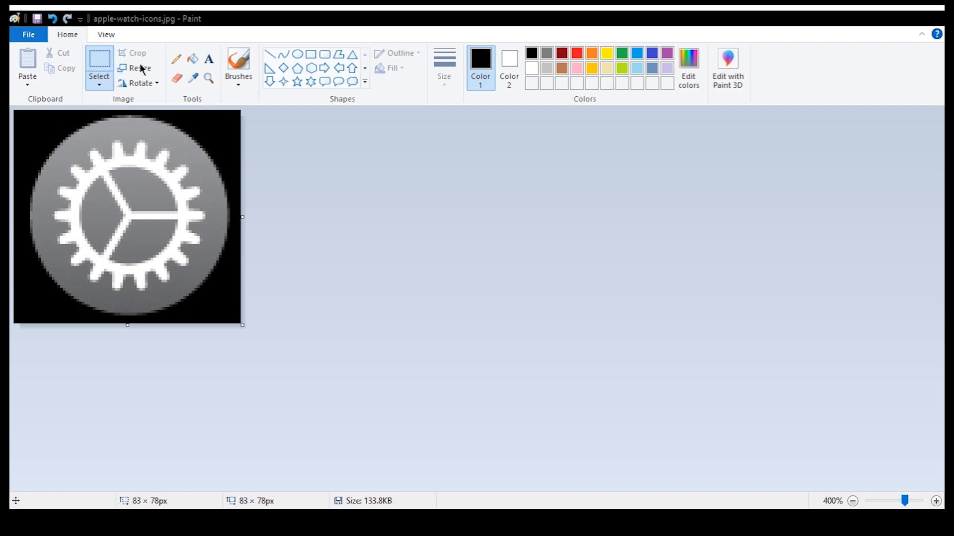
Resize the gear icon to 100 × 100 pixels with Maintain aspect ratio unchecked.
click(136, 68)
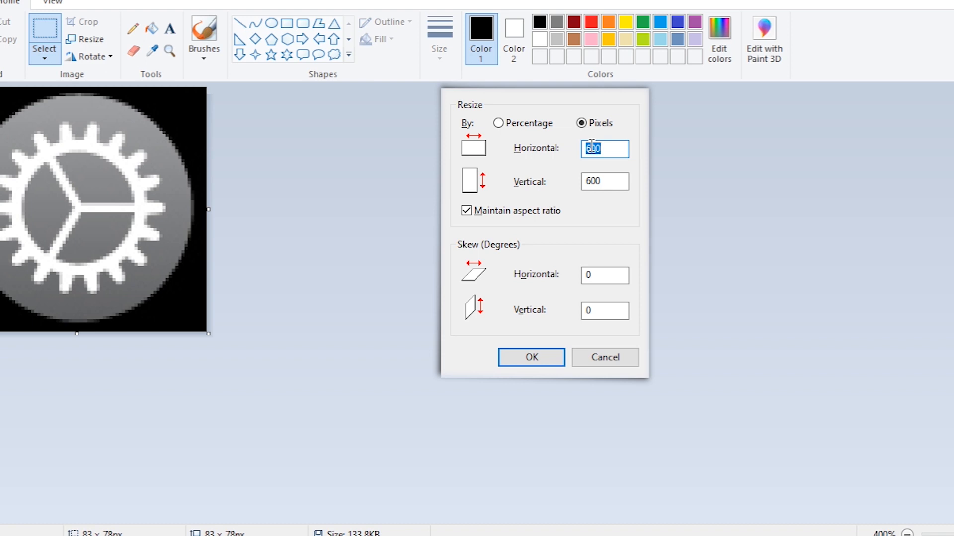
text(100)
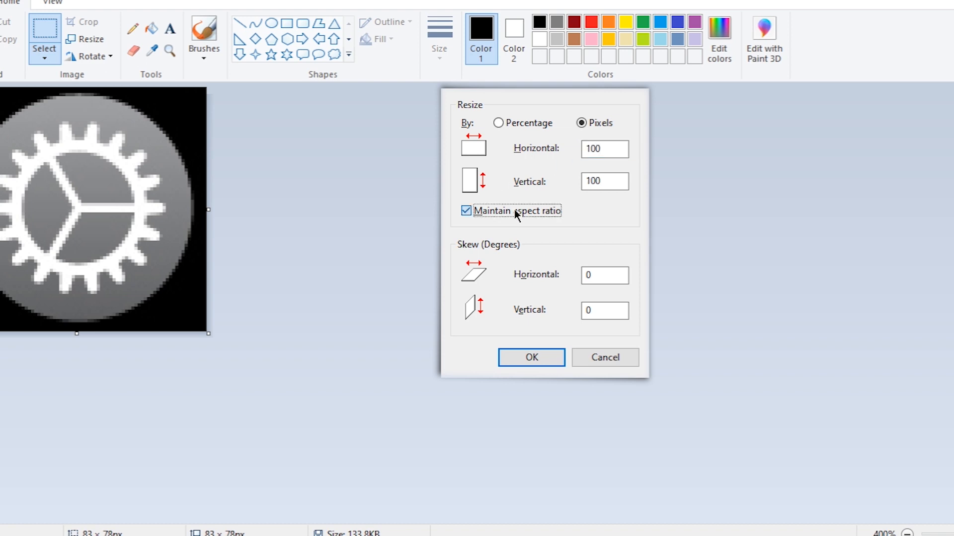
click(465, 211)
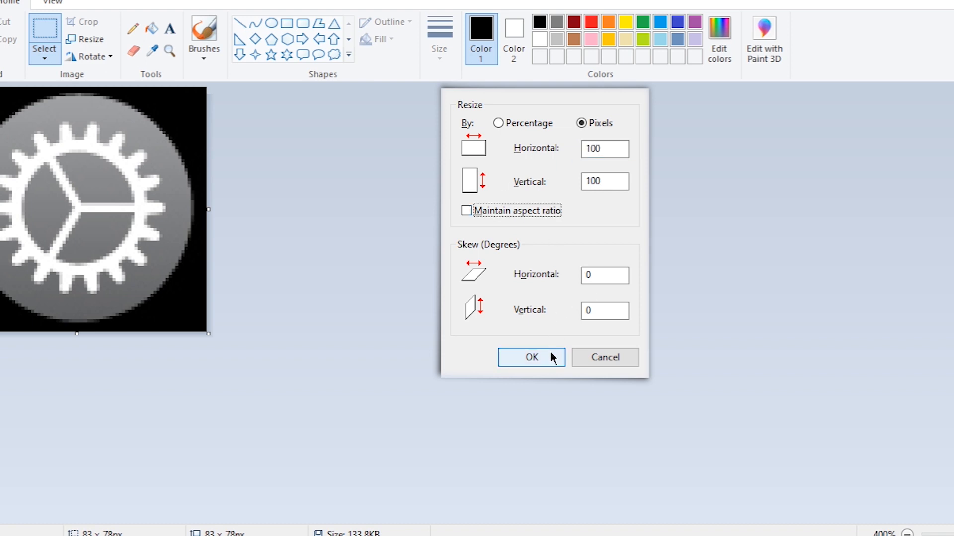
click(529, 356)
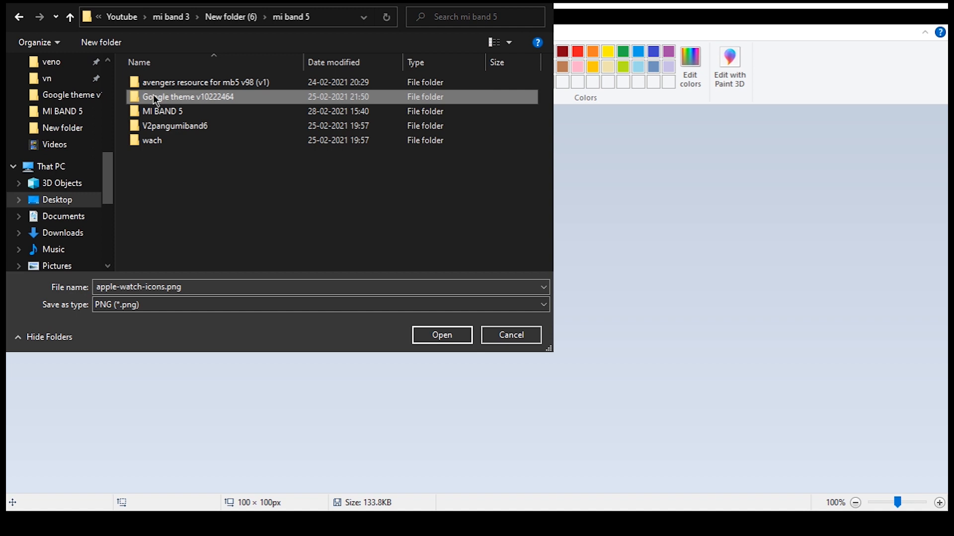
Navigate the PNG save dialog into Google theme v10222464 and pick 2117.png, the settings gear, to replace.
double_click(188, 97)
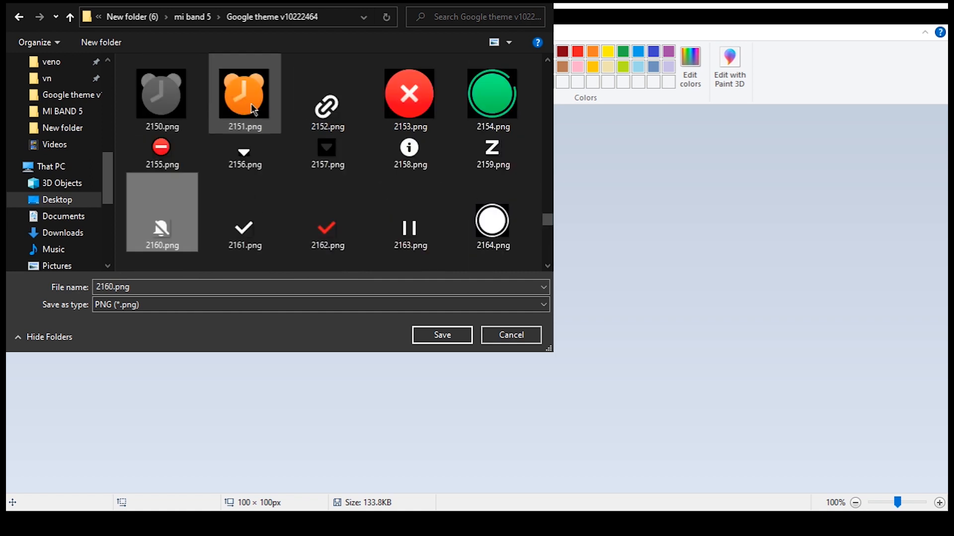
scroll(up, 3)
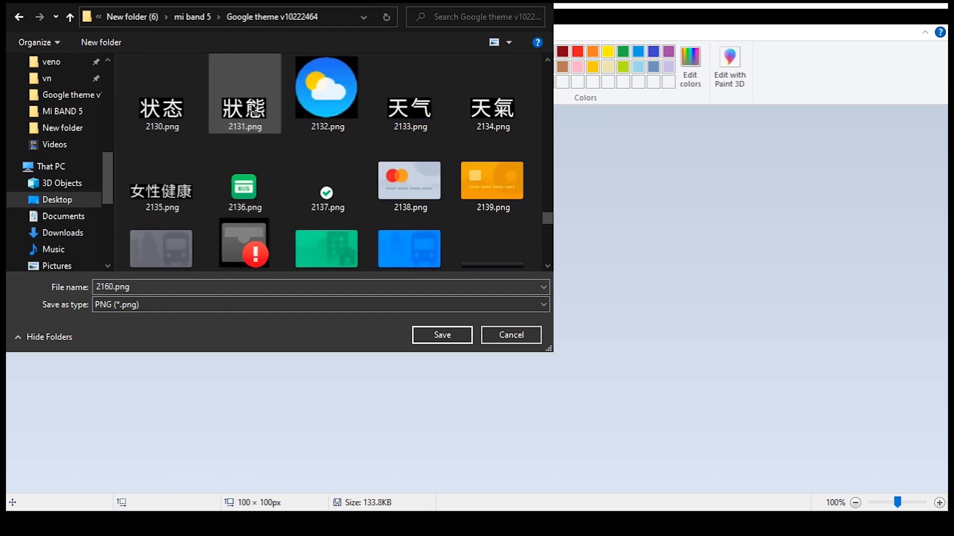
scroll(up, 3)
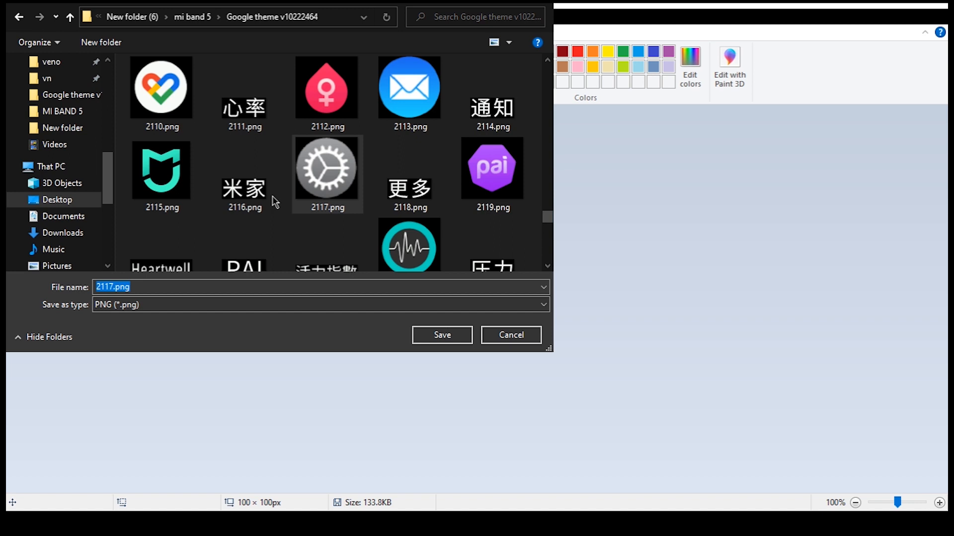
click(442, 334)
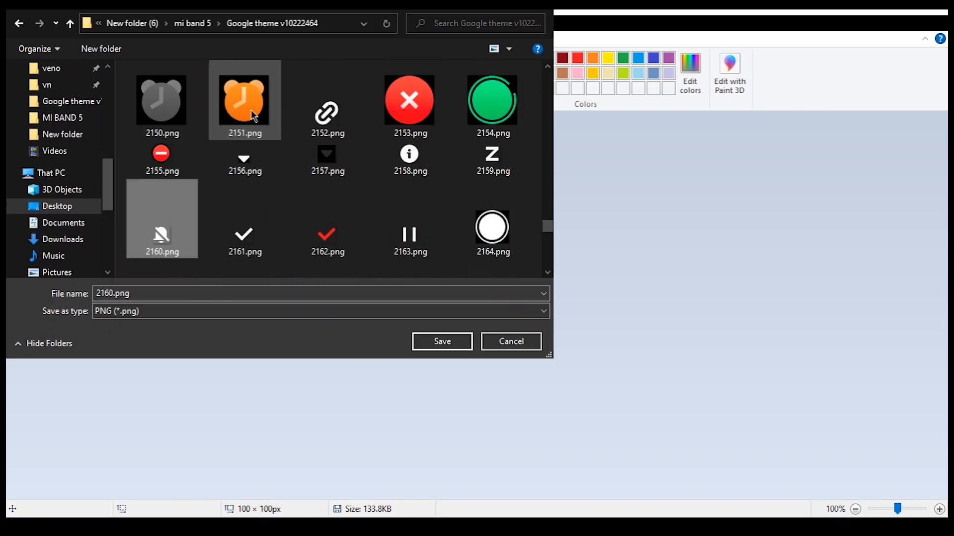
scroll(up, 3)
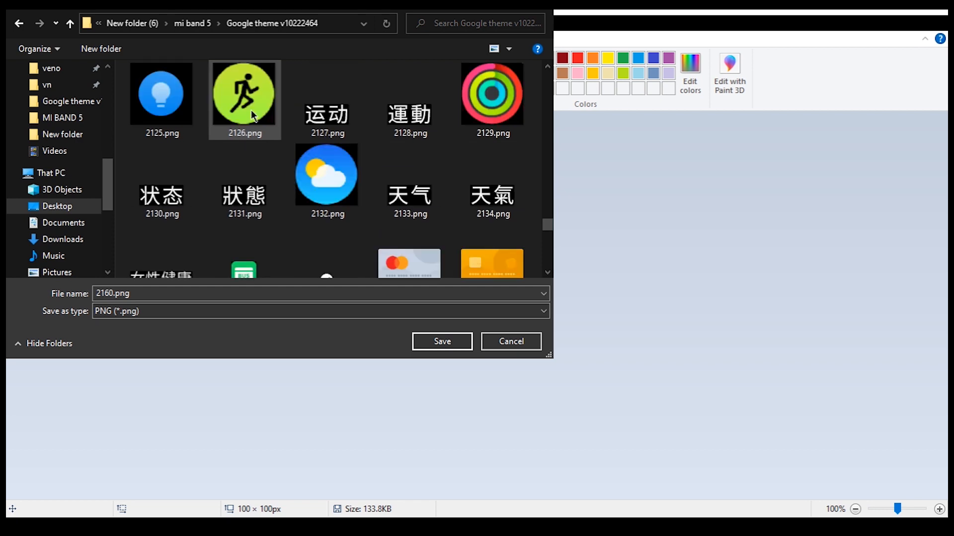
scroll(up, 3)
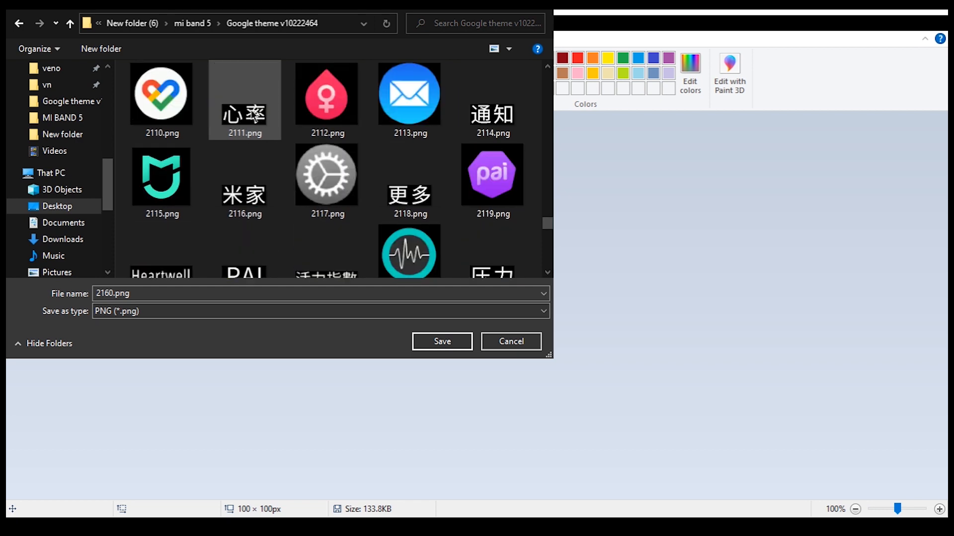